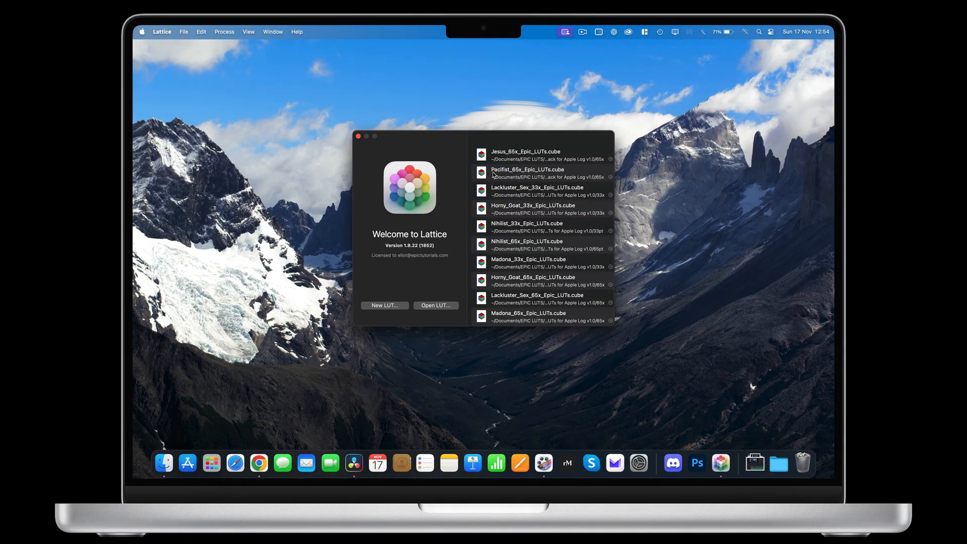
Show Pacifist_65x_Epic_LUTs.cube as a morphing 3D cube, then open Bunny_65x_Epic_LUTs.cube in TextEdit
double_click(528, 172)
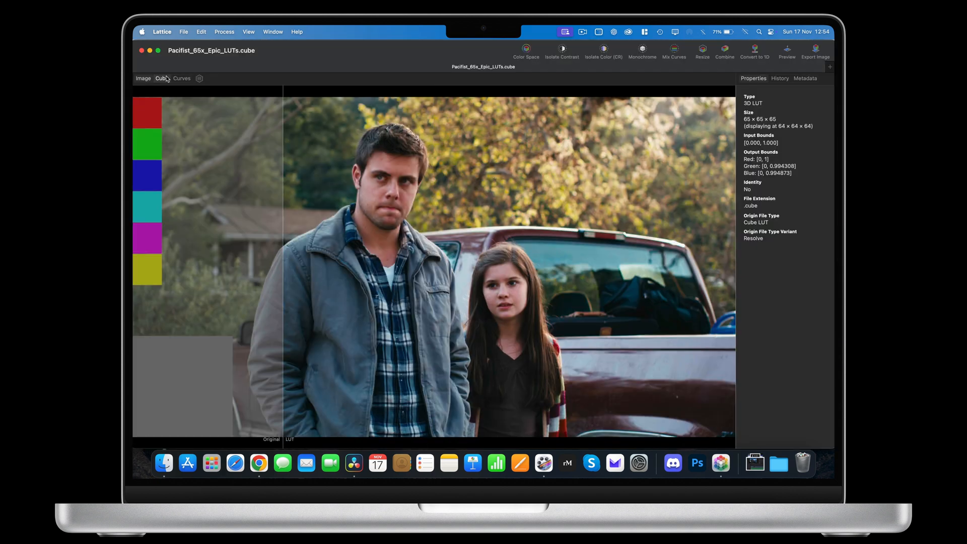
left_click(161, 79)
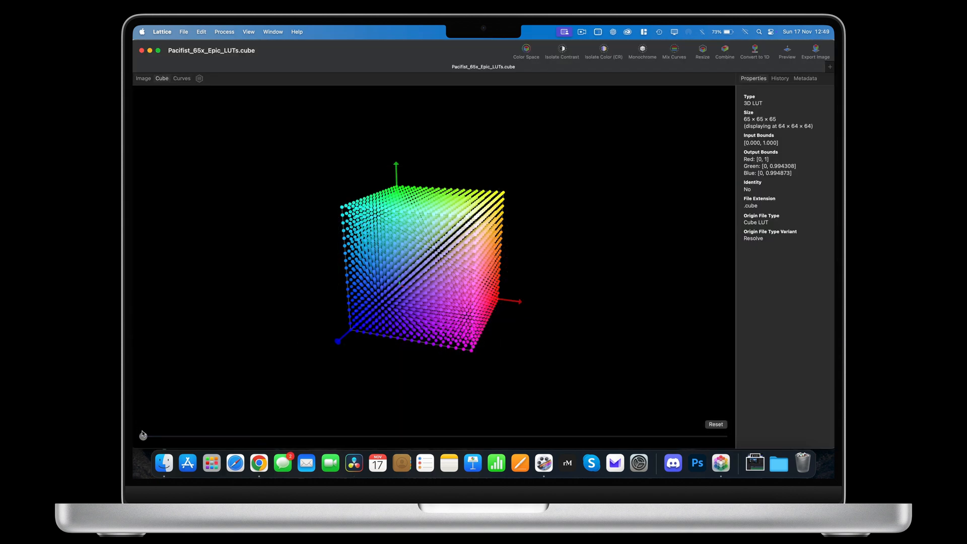
left_click_drag(143, 436, 225, 436)
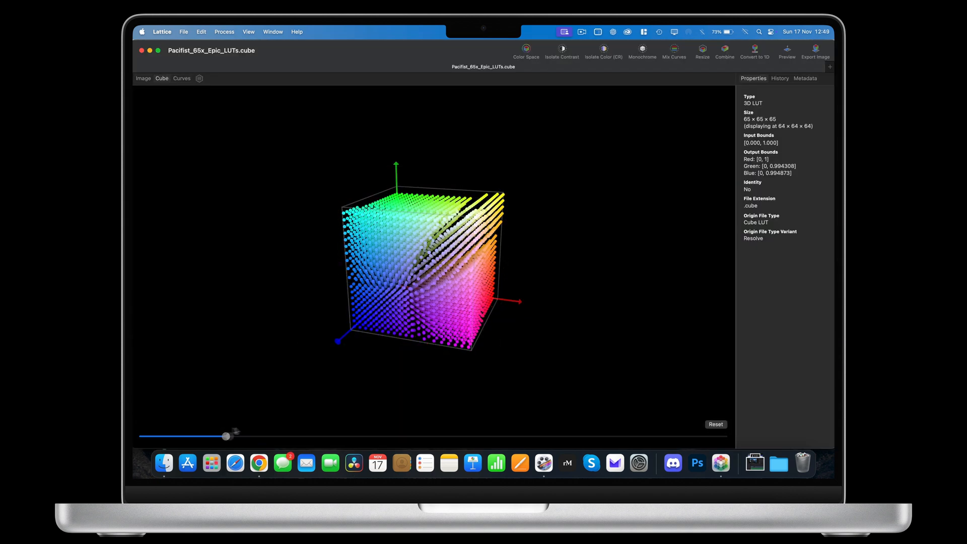
left_click_drag(225, 436, 673, 436)
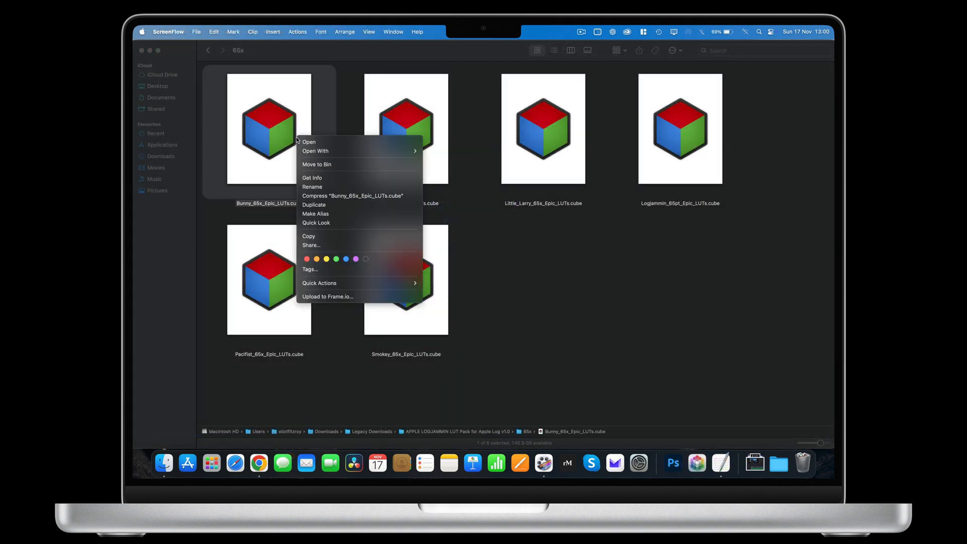
mouse_move(315, 151)
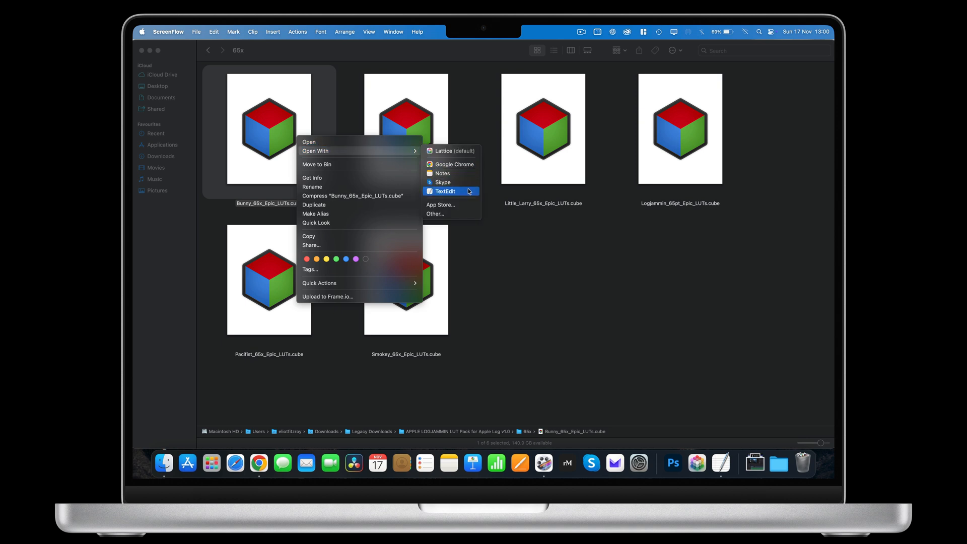
left_click(444, 192)
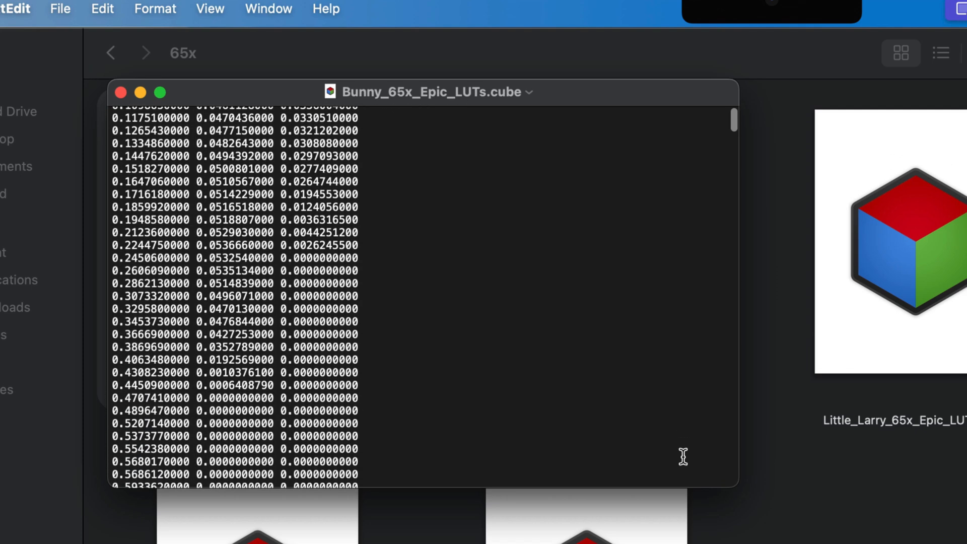
Scroll through the Bunny LUT's rows of three-number RGB values in TextEdit
scroll("down", 3)
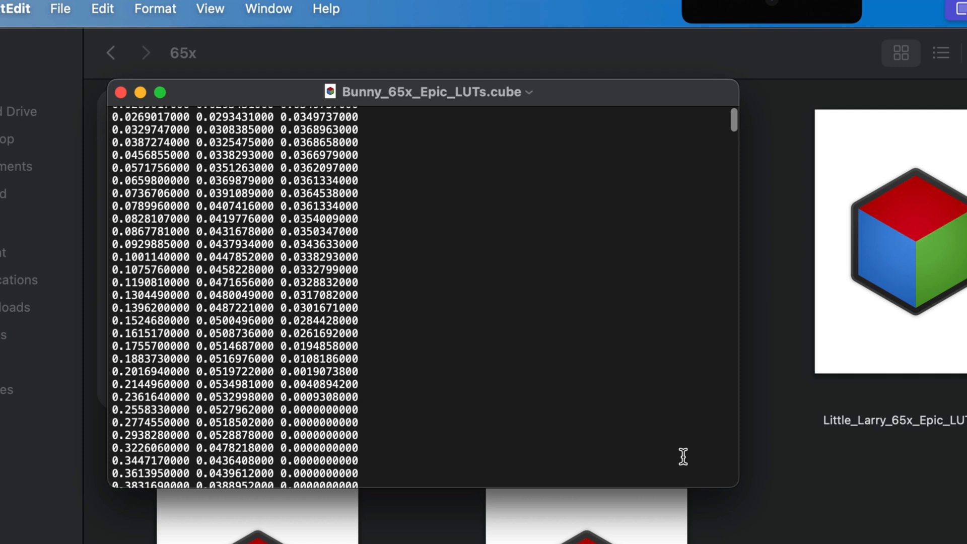
left_click_drag(112, 116, 275, 484)
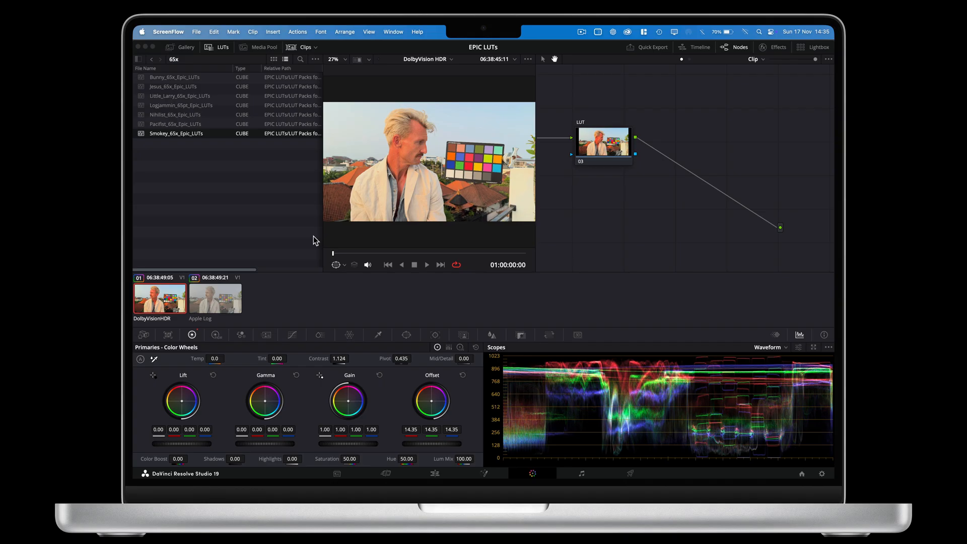
mouse_move(241, 187)
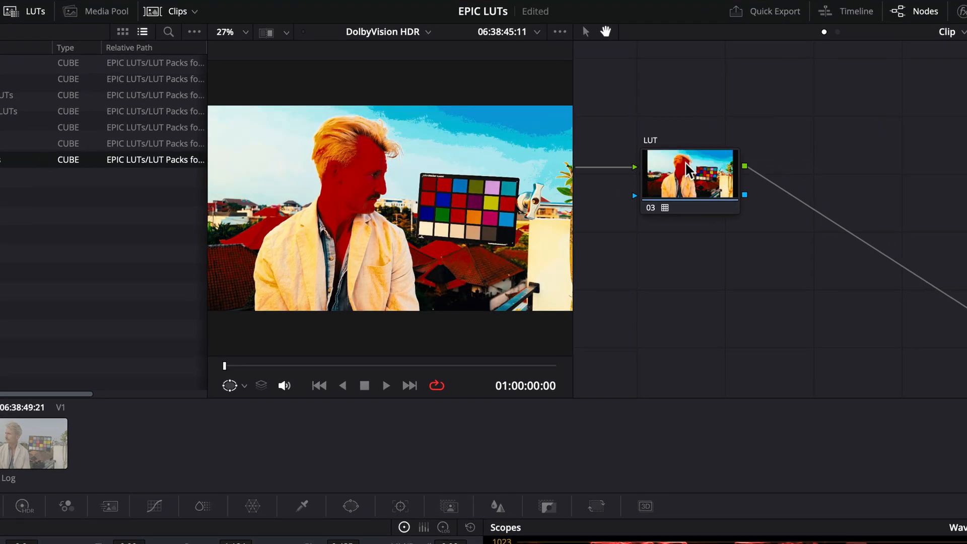
Select the LUT node on the DolbyVision HDR clip, then switch to the Apple Log clip
left_click(385, 385)
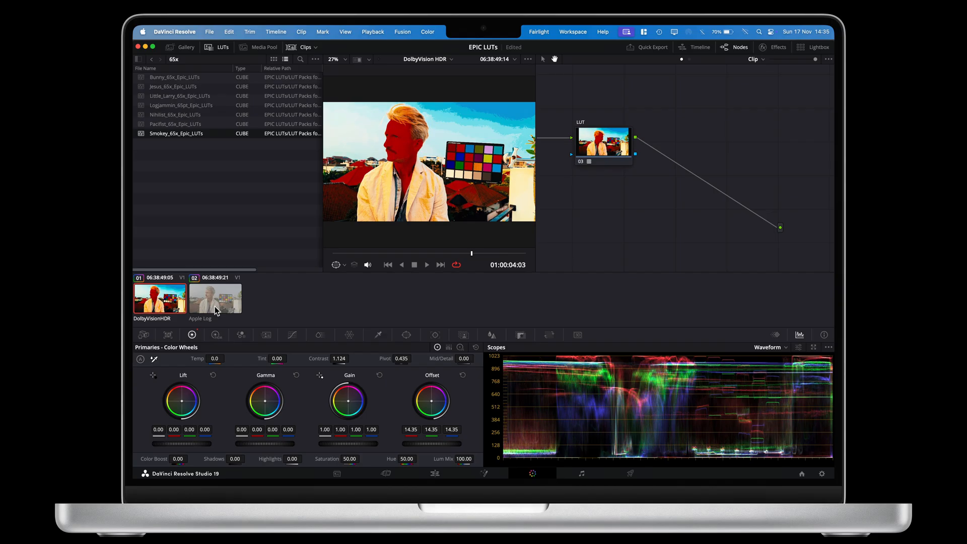
left_click(214, 297)
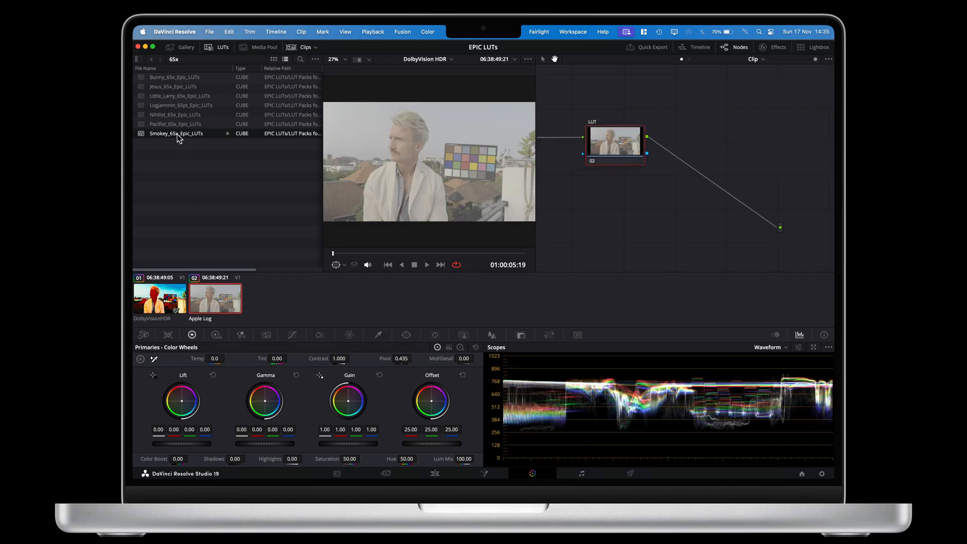